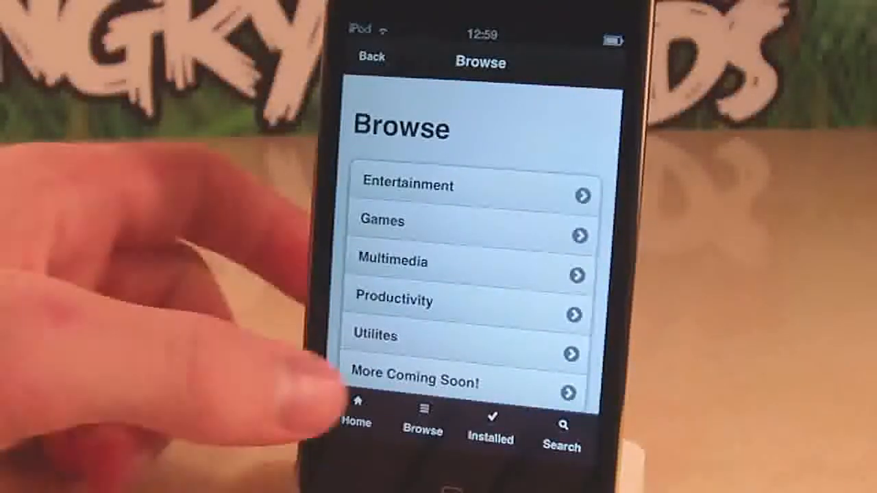
# Check the Installed packages list, then switch to the Search page listing MxTube, VLC and PwnMail
pyautogui.click(489, 418)
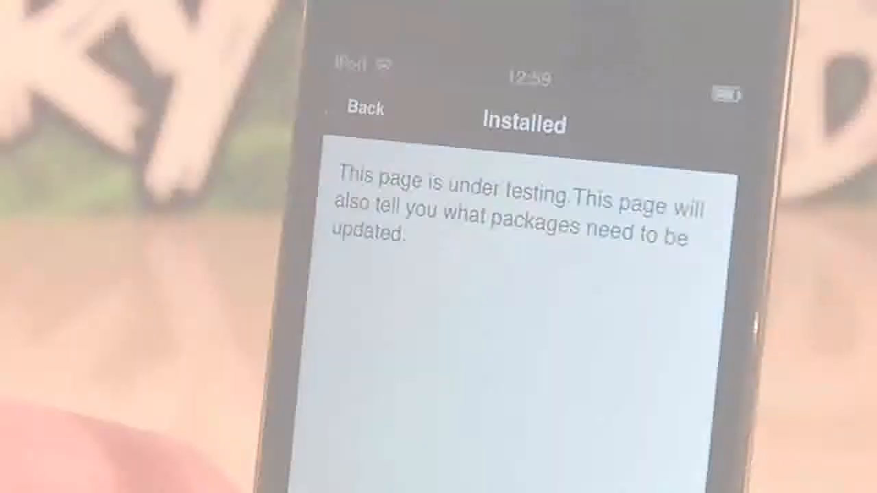
pyautogui.click(557, 438)
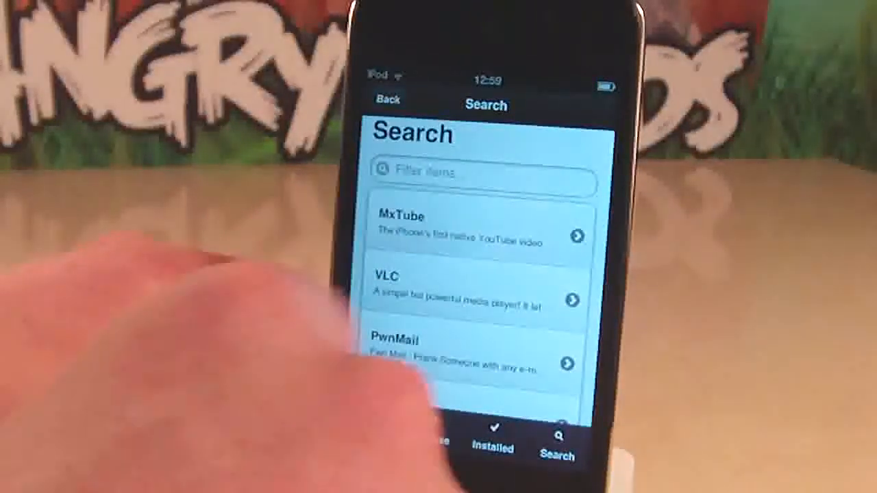
# Install MxTube from its package page and dismiss the donation notice to reach Videos
pyautogui.click(480, 235)
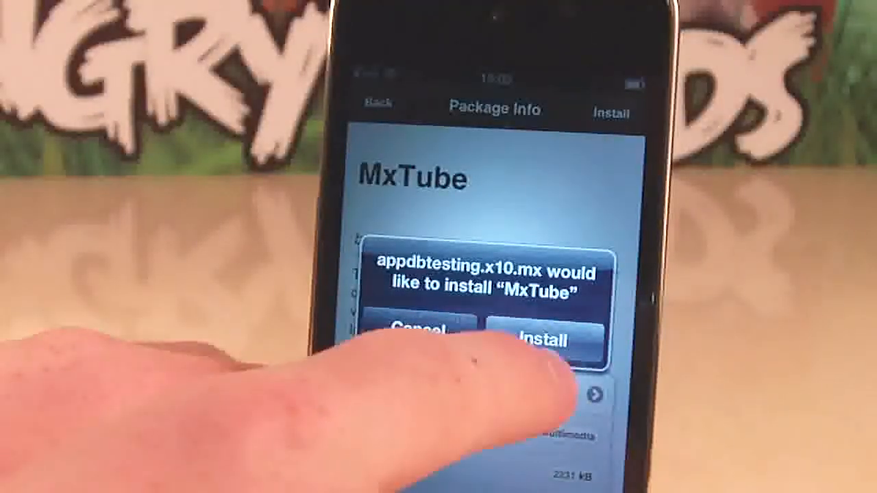
pyautogui.click(542, 336)
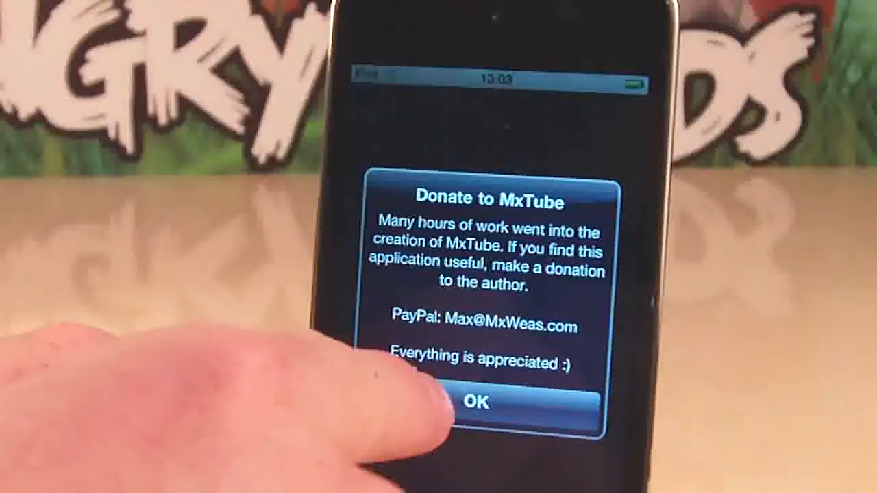
pyautogui.click(479, 401)
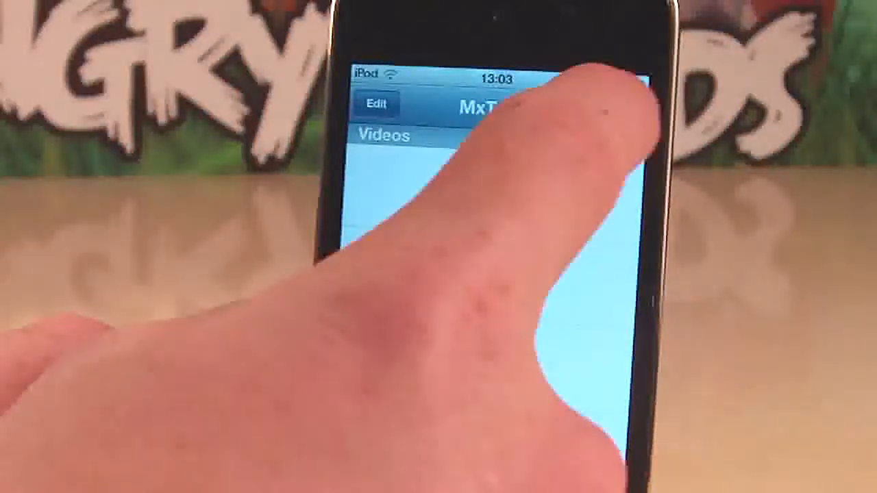